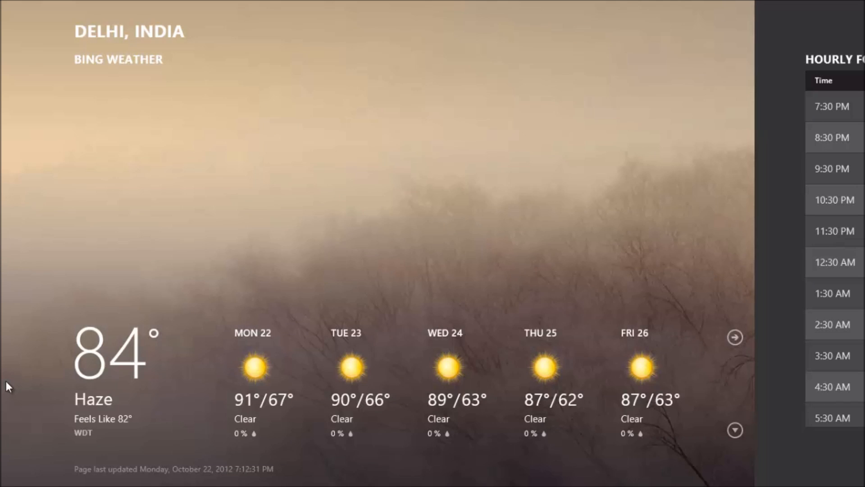
mouse_move(249, 310)
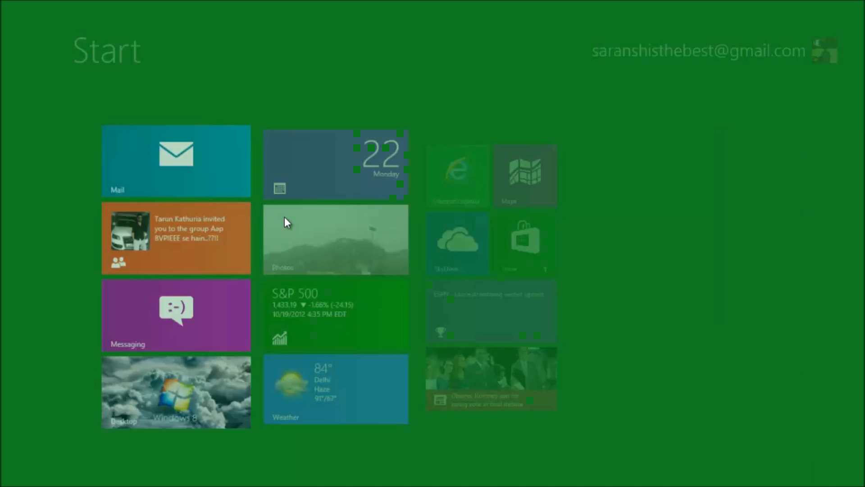
Step: Leave the Bing Weather Delhi forecast and switch to the desktop
click(176, 391)
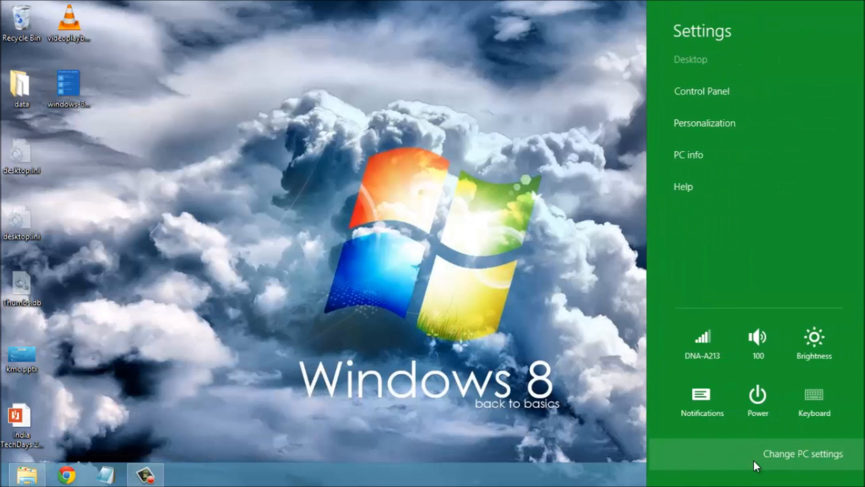
Step: Open PC settings Personalize and set the Start screen colour to dark blue
click(802, 454)
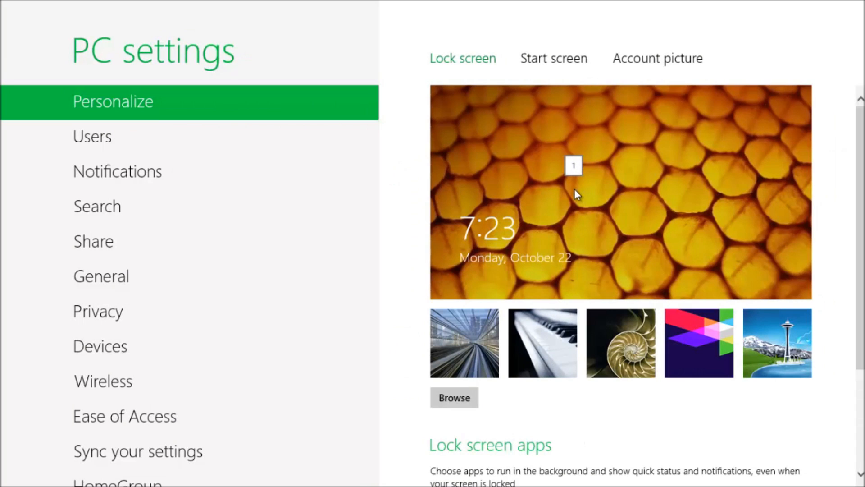
mouse_move(585, 180)
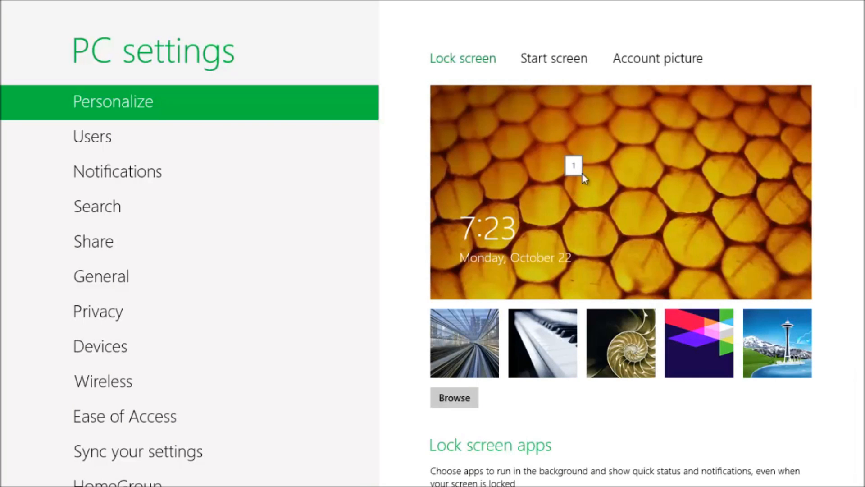
click(658, 58)
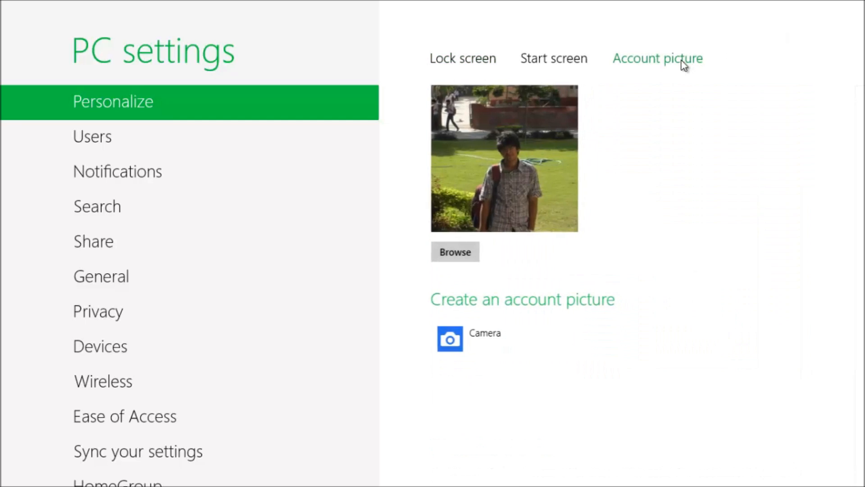
click(553, 59)
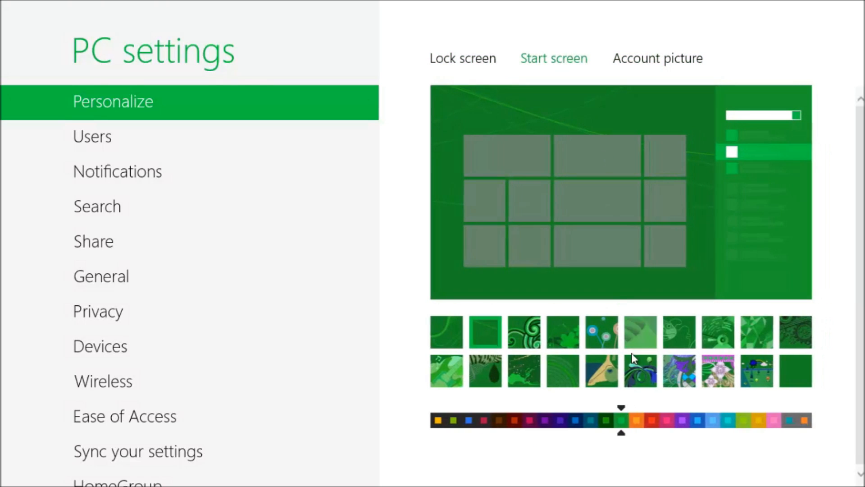
mouse_move(576, 427)
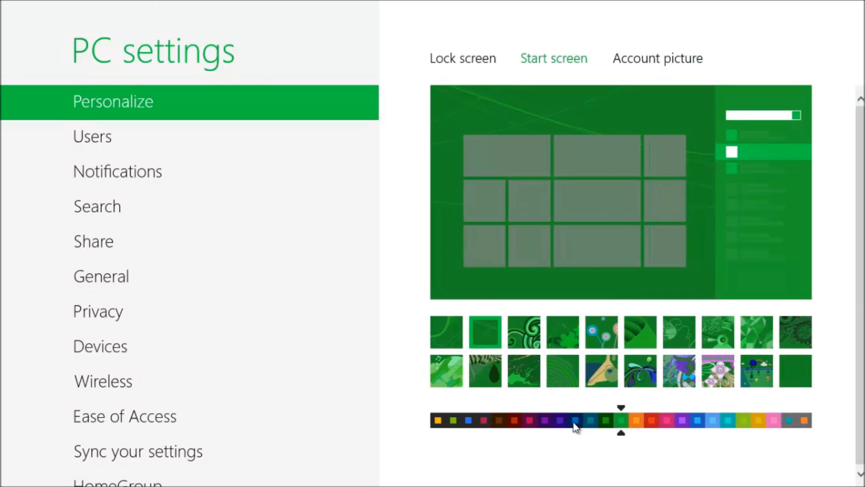
click(576, 420)
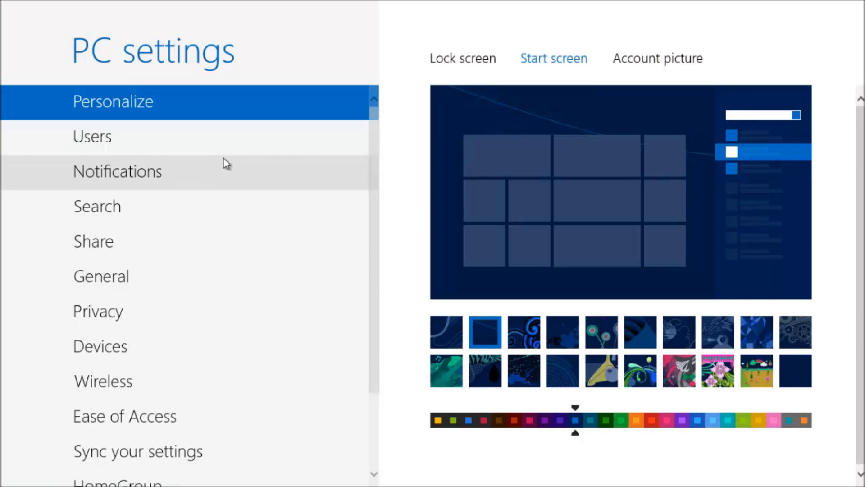
Step: Show the Users page and scroll down to the sign-in options
click(92, 136)
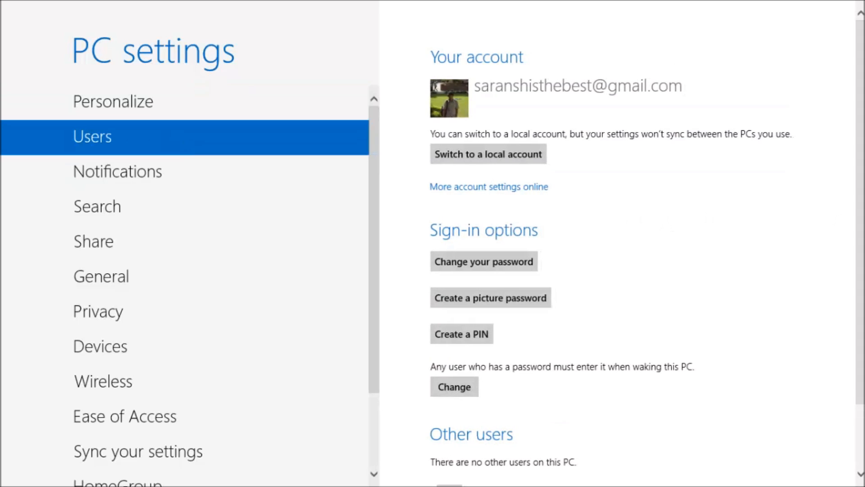
scroll(down, 3)
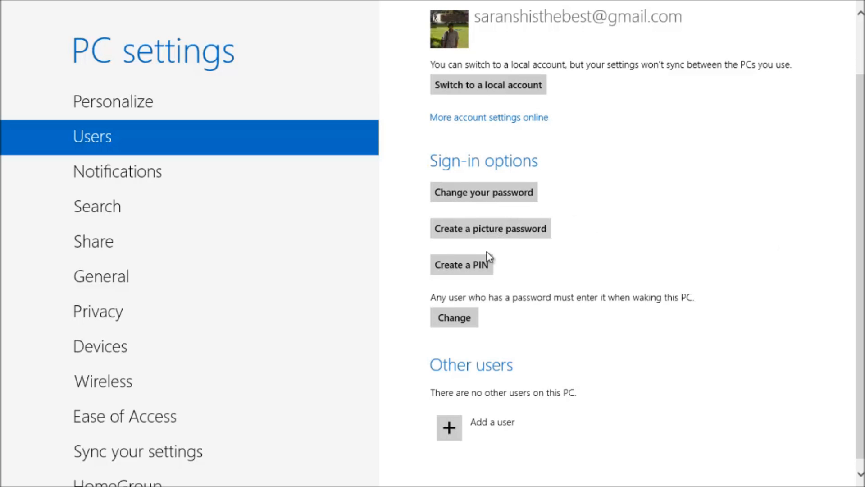
mouse_move(605, 254)
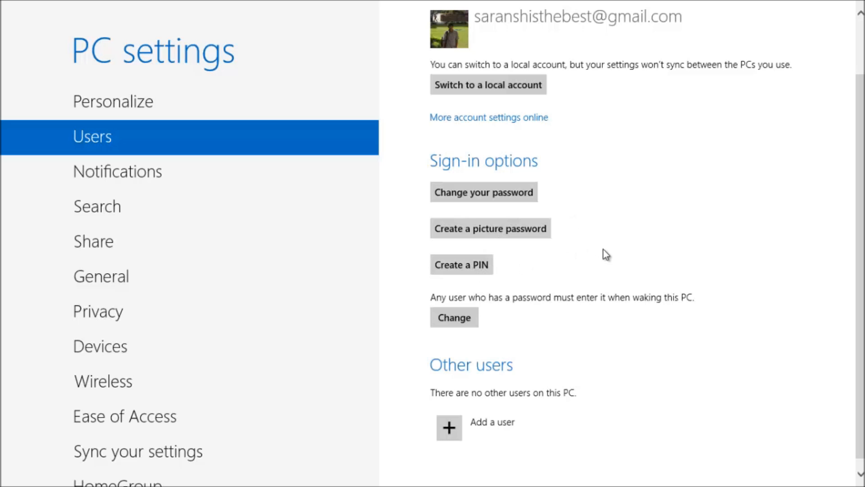
mouse_move(576, 228)
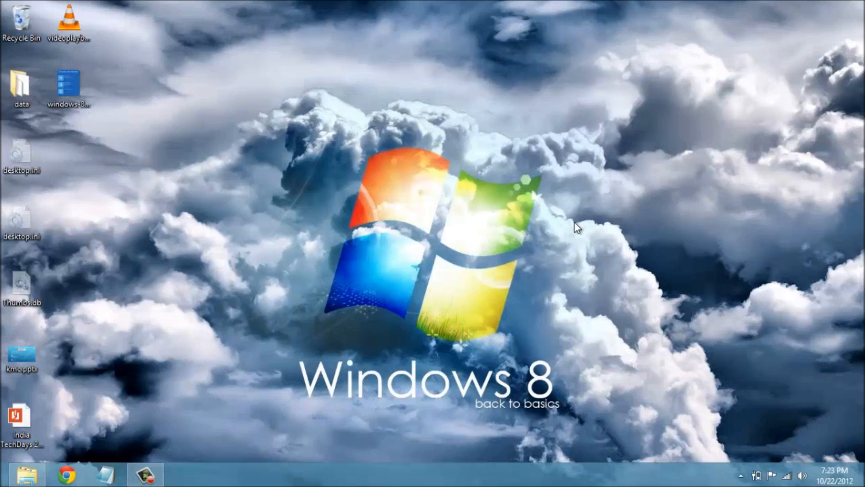
mouse_move(277, 121)
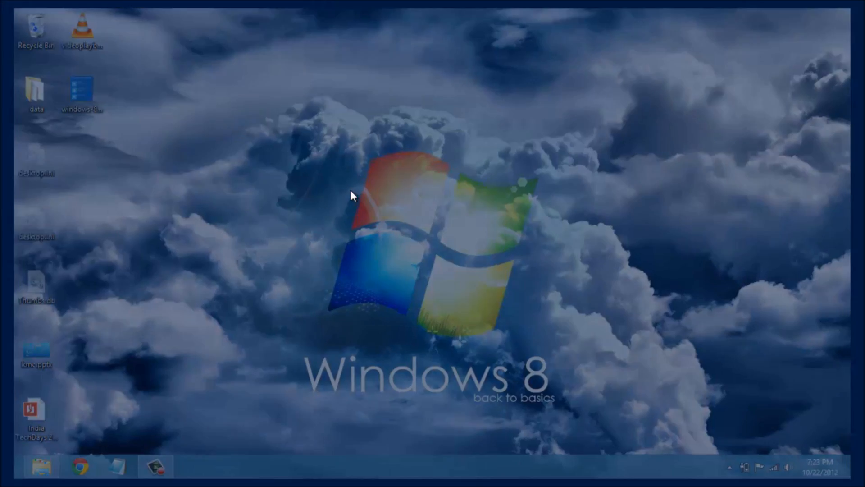
Step: Return to the desktop to capture a full-desktop screenshot with Windows+PrintScreen
click(40, 468)
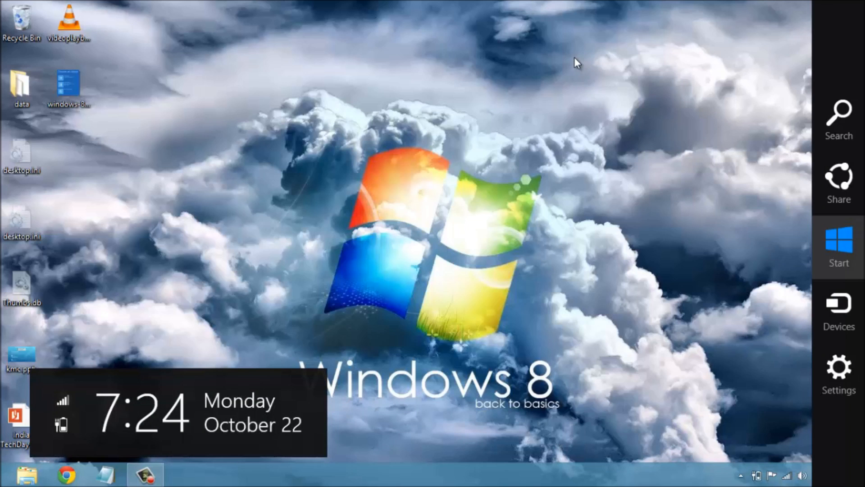
mouse_move(807, 125)
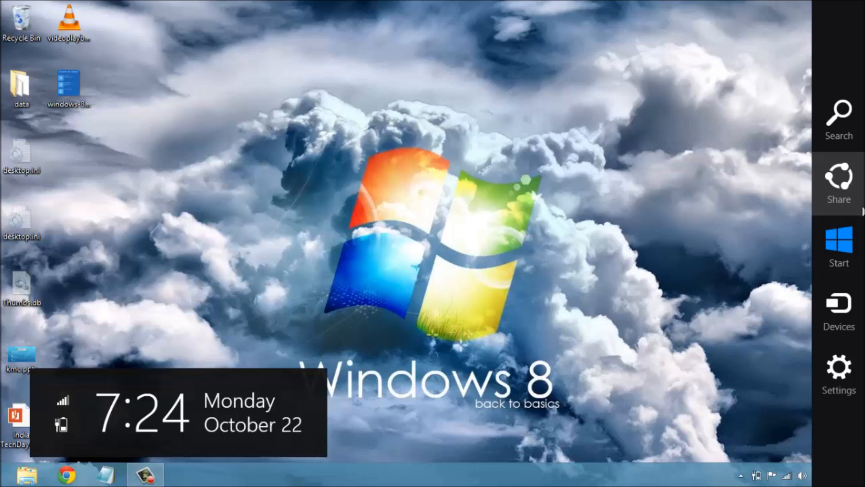
mouse_move(838, 310)
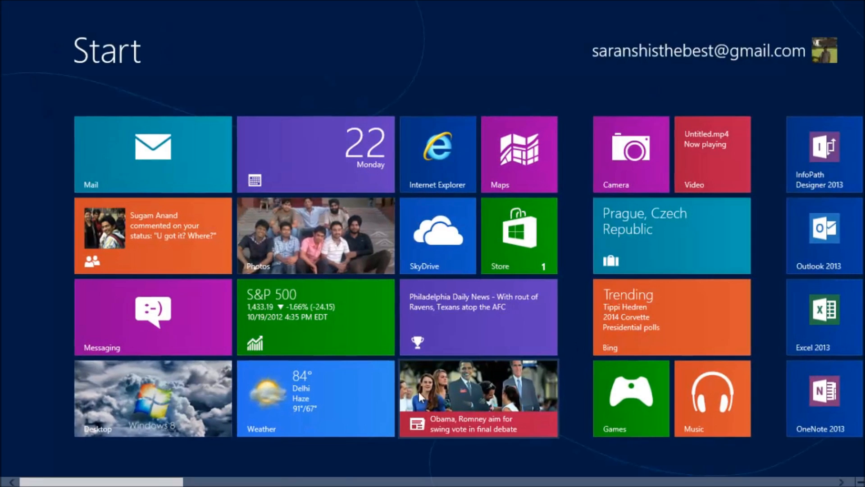
Step: Open Wikipedia from Start, then show the desktop beside the snapped Bing Weather
click(315, 398)
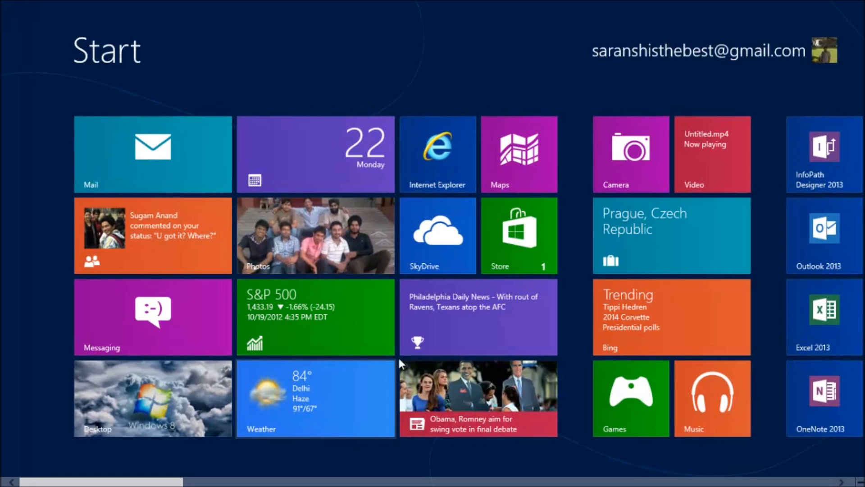
scroll(right, 3)
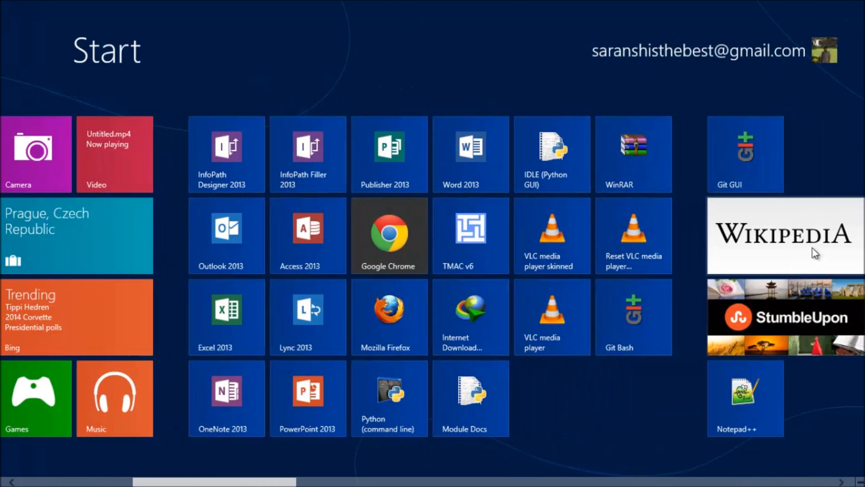
click(784, 236)
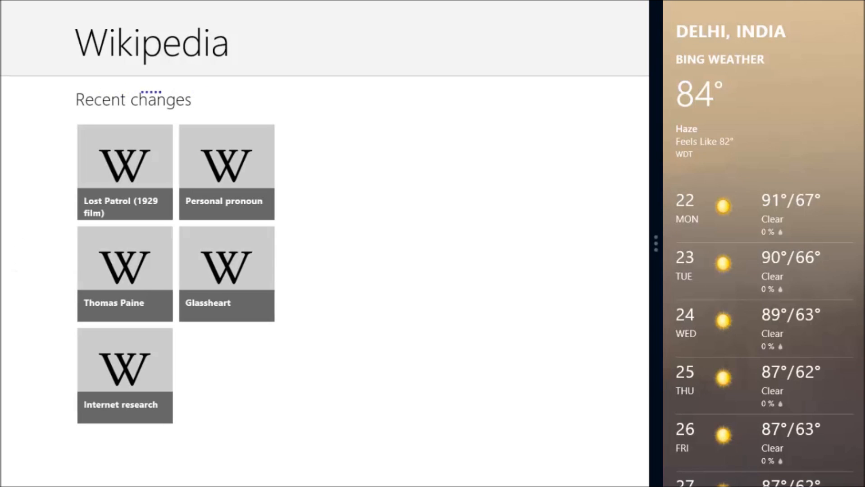
key(Super)
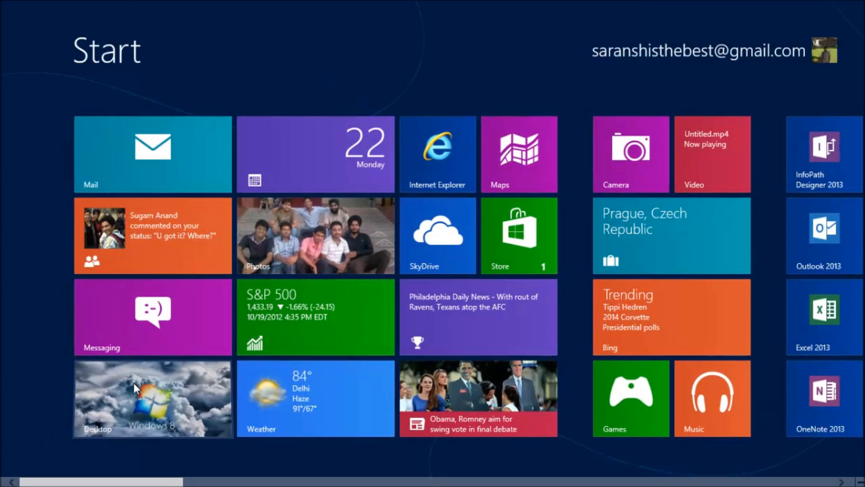
click(152, 398)
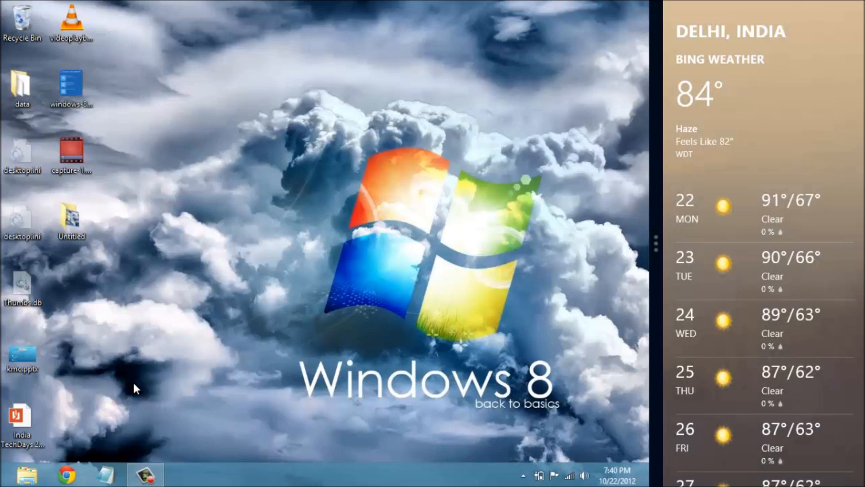